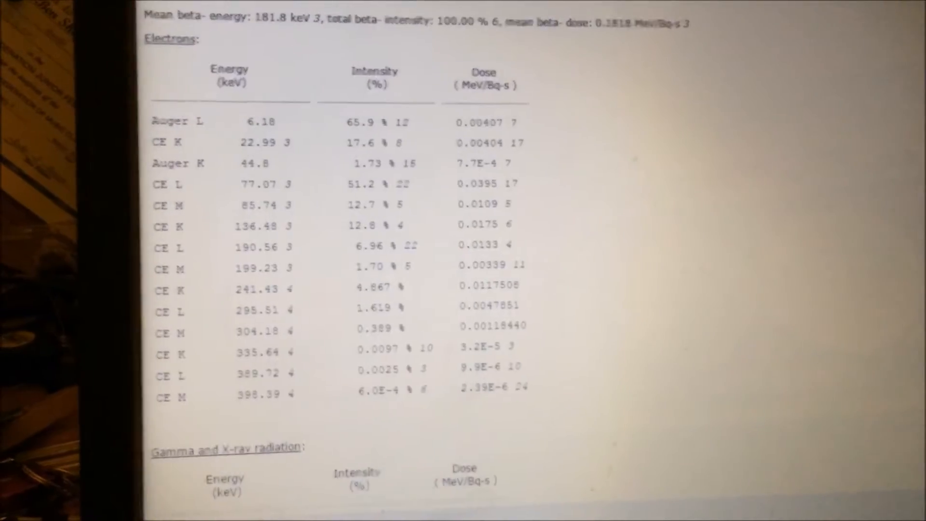
# Scroll past Dataset #3's beta and electron tables to the Lu-176 Gamma and X-ray radiation listing.
pyautogui.scroll(-3)
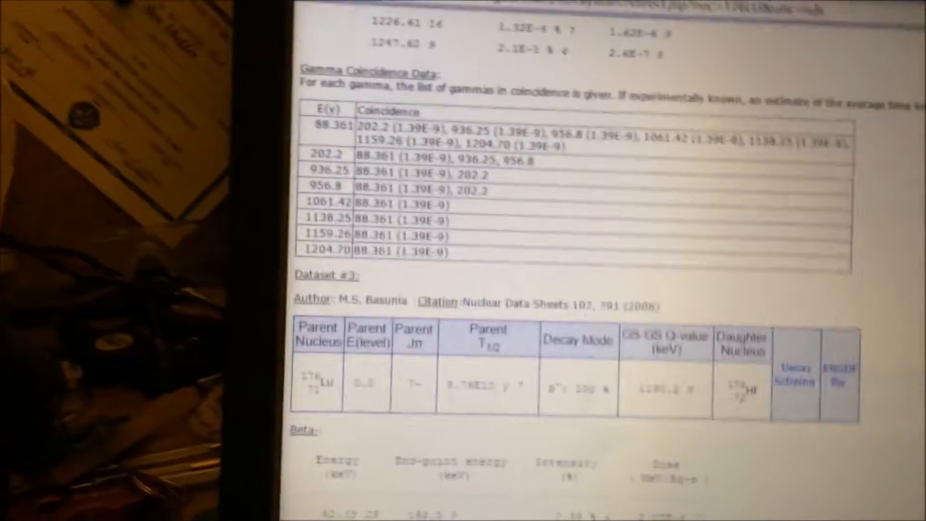
pyautogui.scroll(-3)
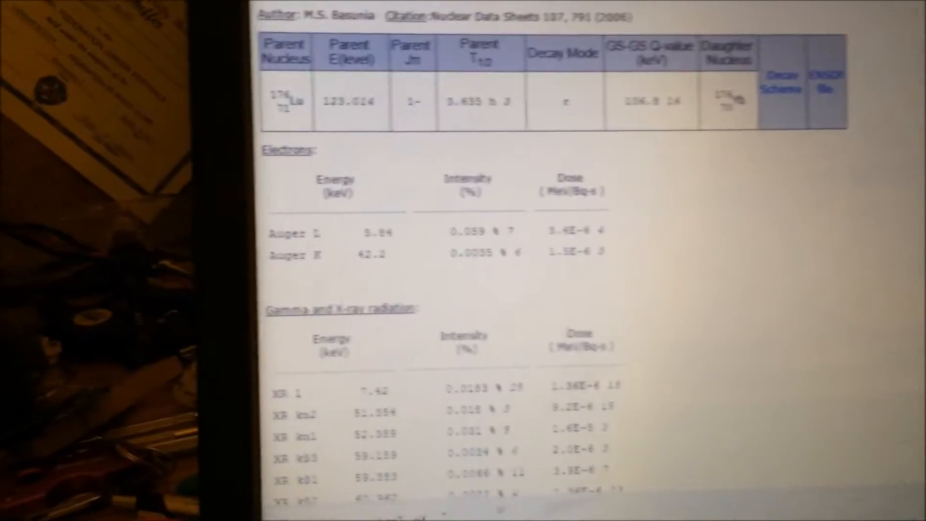
pyautogui.scroll(-3)
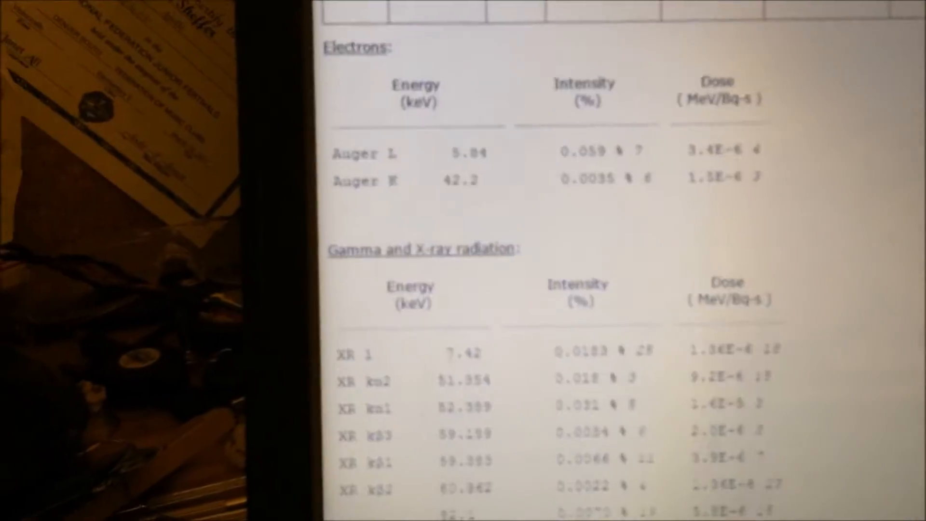
pyautogui.scroll(-3)
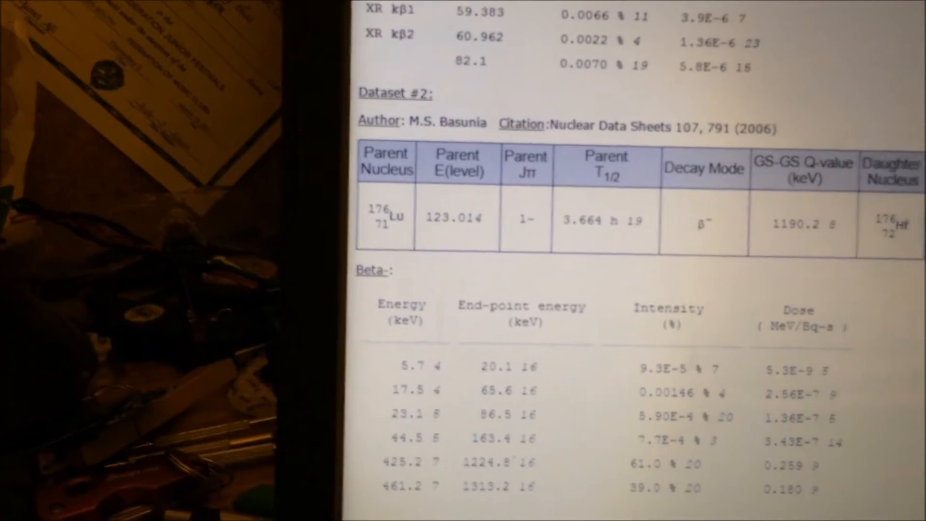
pyautogui.scroll(-3)
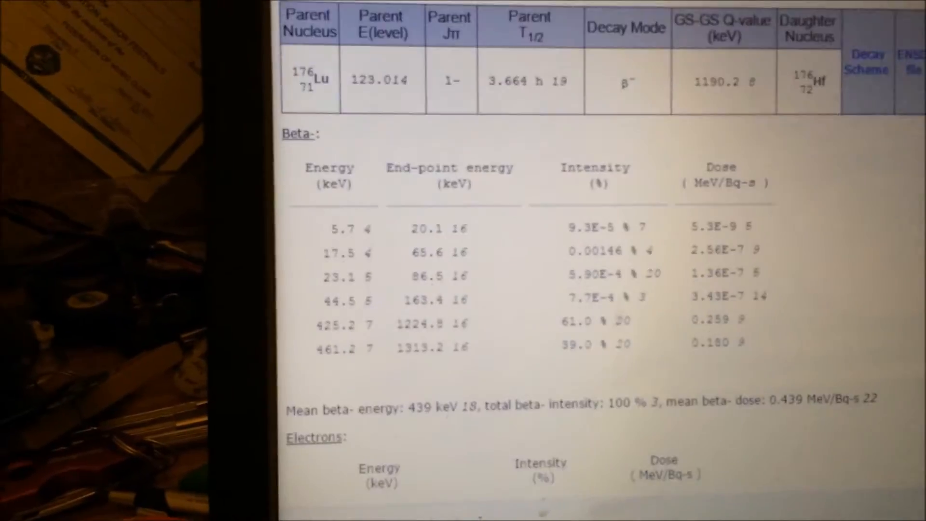
pyautogui.scroll(-3)
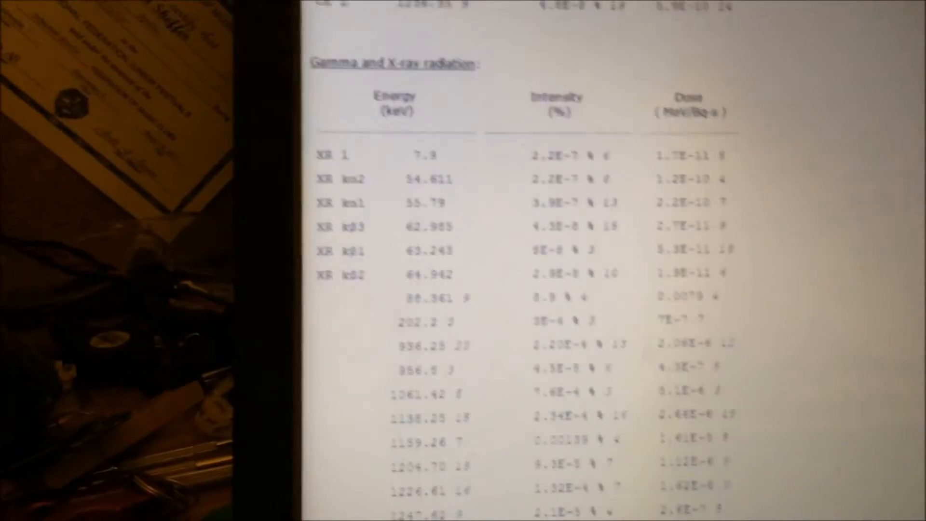
pyautogui.scroll(-3)
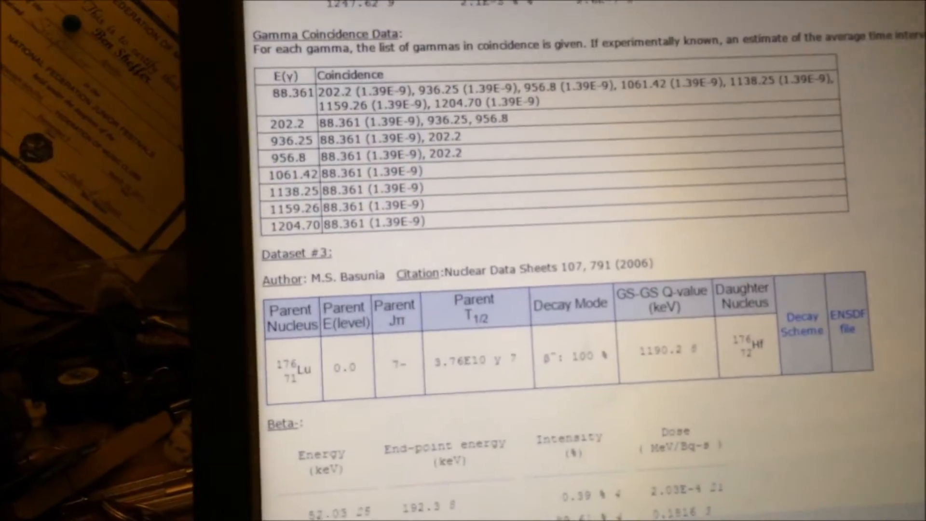
pyautogui.scroll(-3)
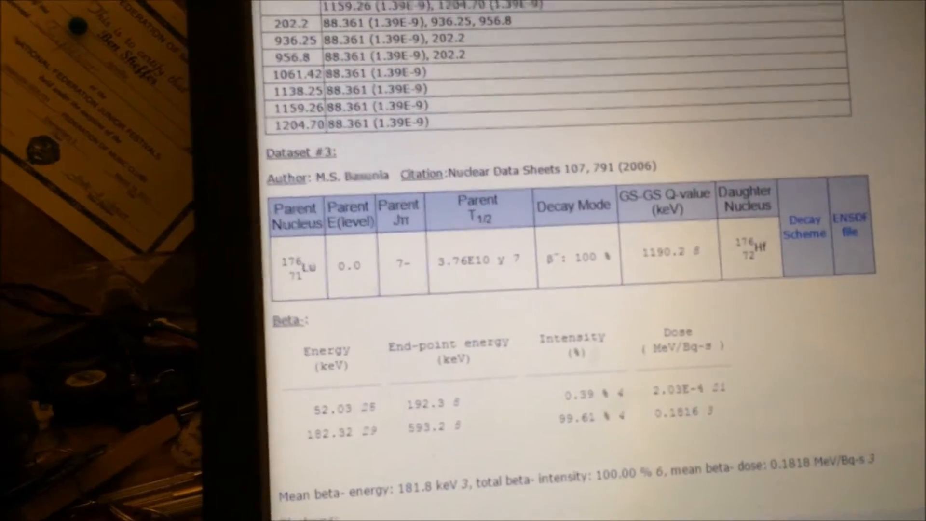
pyautogui.scroll(-3)
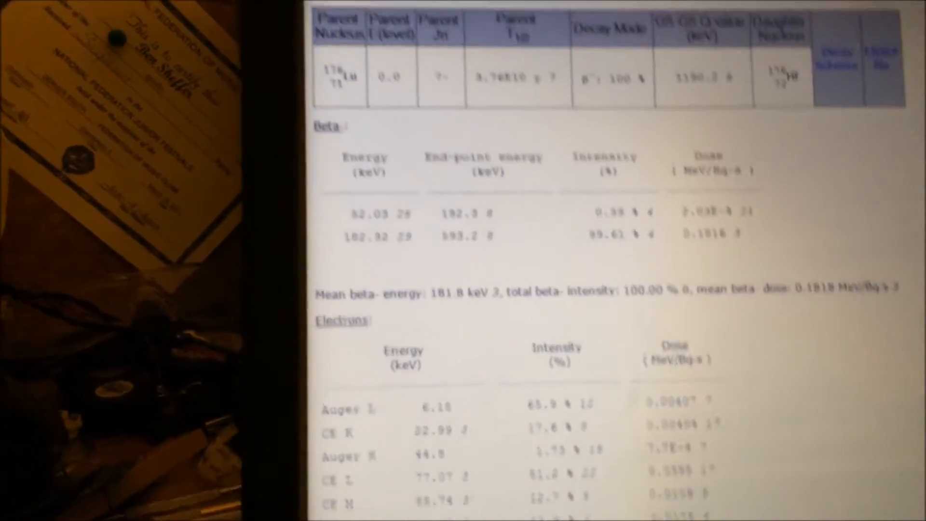
pyautogui.scroll(-3)
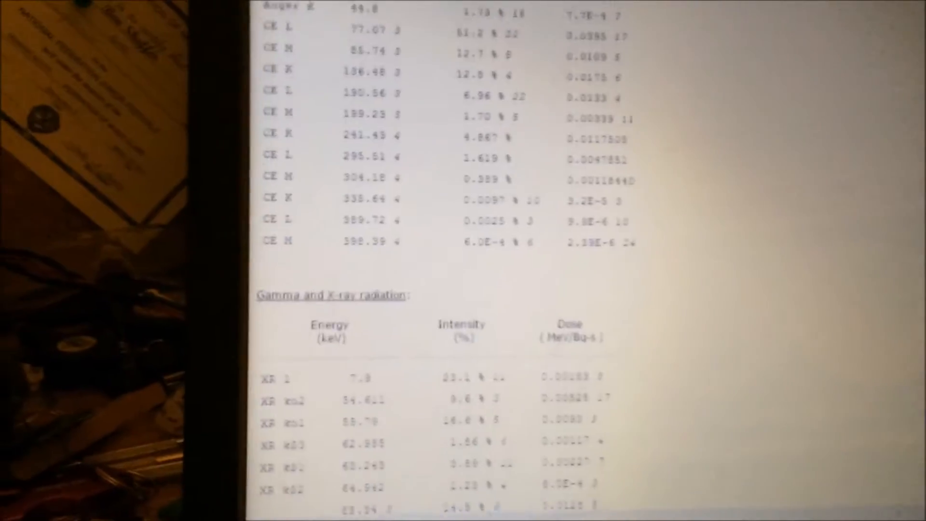
pyautogui.scroll(-3)
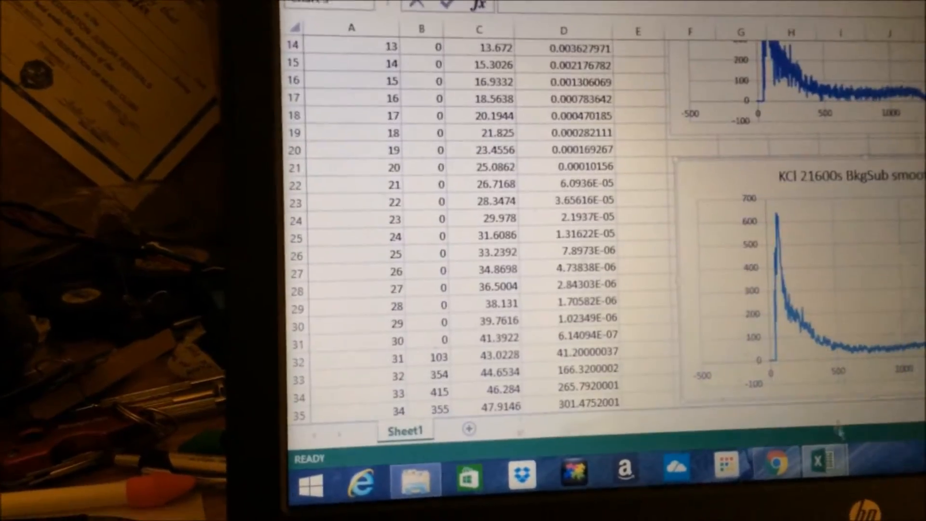
# Switch to the Excel workbook from the taskbar to view Sheet1 and the KCl BkgSub chart.
pyautogui.click(555, 431)
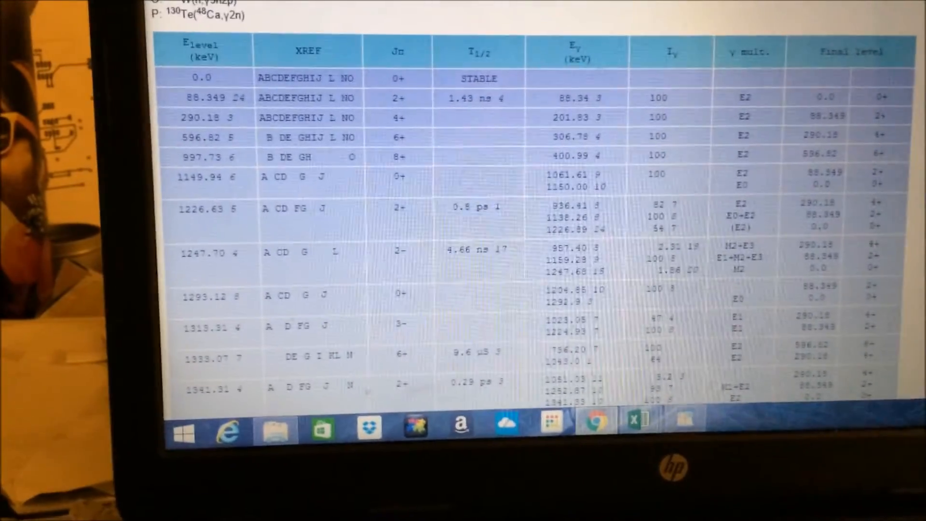
# Scroll down to the gamma list showing the 88.34, 201.83, 306.78 and 400.99 keV lines.
pyautogui.scroll(-3)
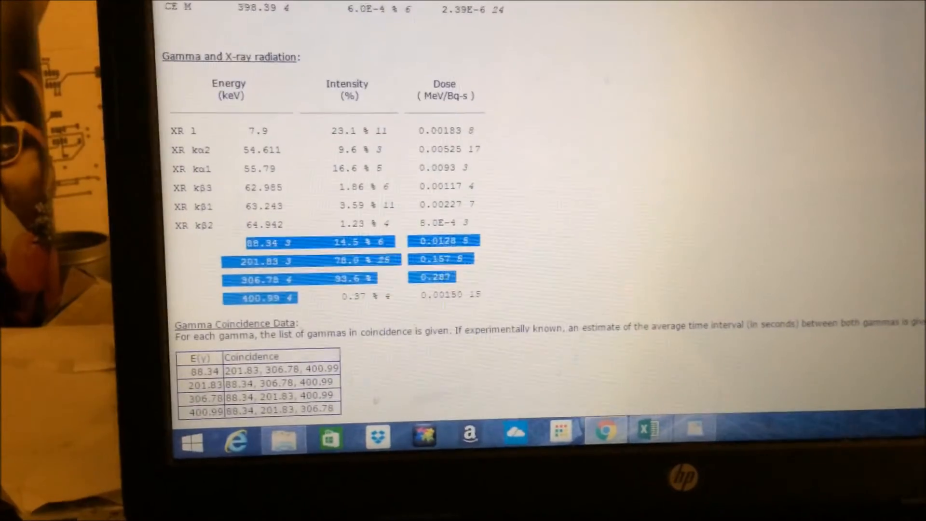